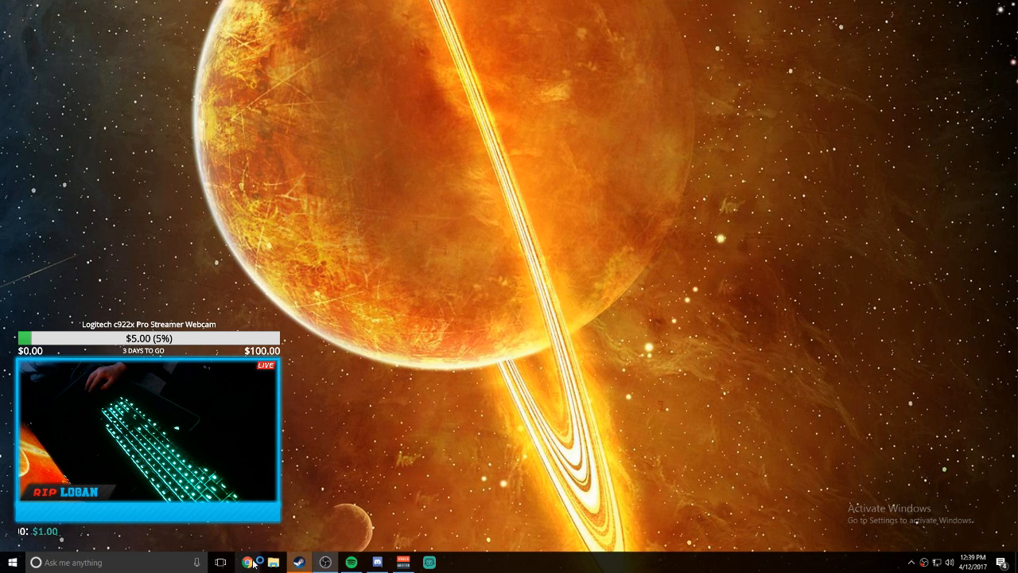
Step: Launch Chrome from the taskbar to reach ripLogan's Twitch channel page
click(247, 562)
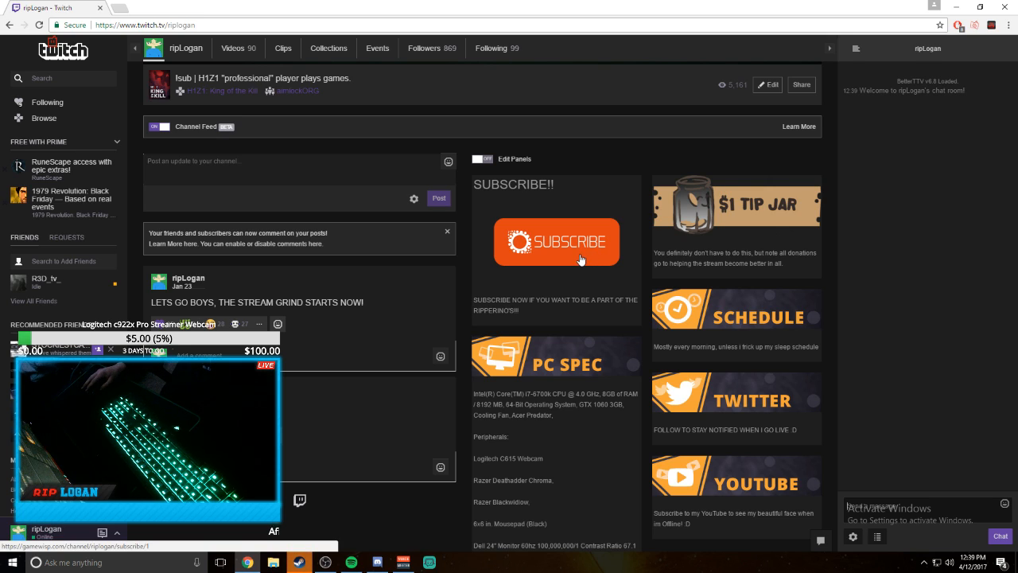
Step: Open ripLogan's $5 Tier 1 GameWisp order page, then return to the Twitch tab
click(556, 242)
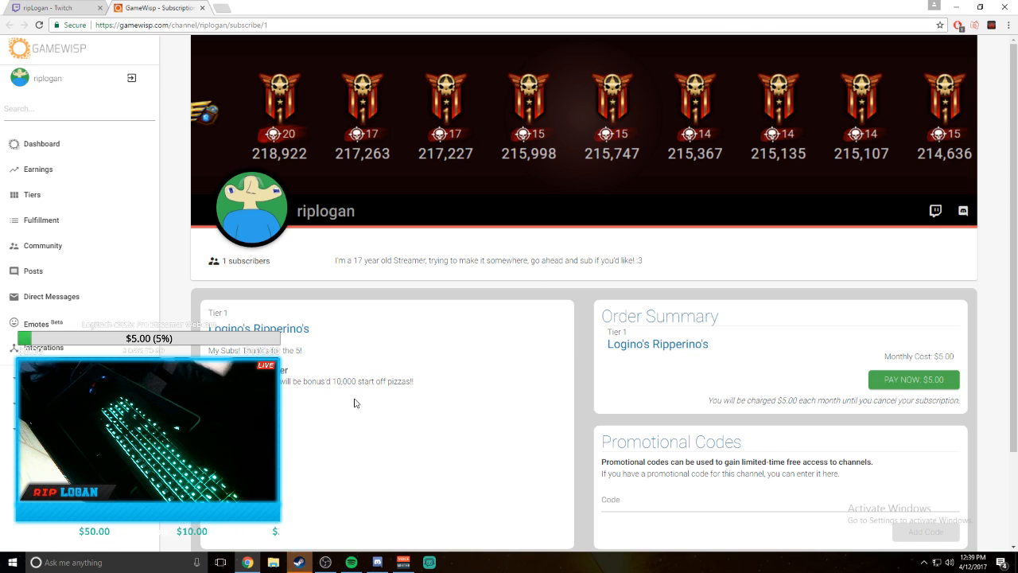
click(51, 7)
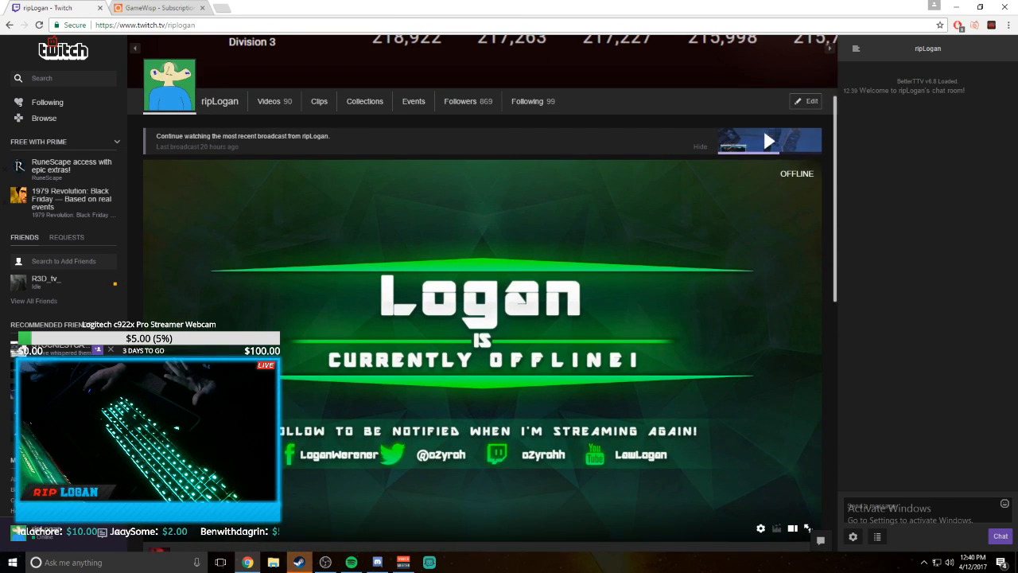
scroll(down, 3)
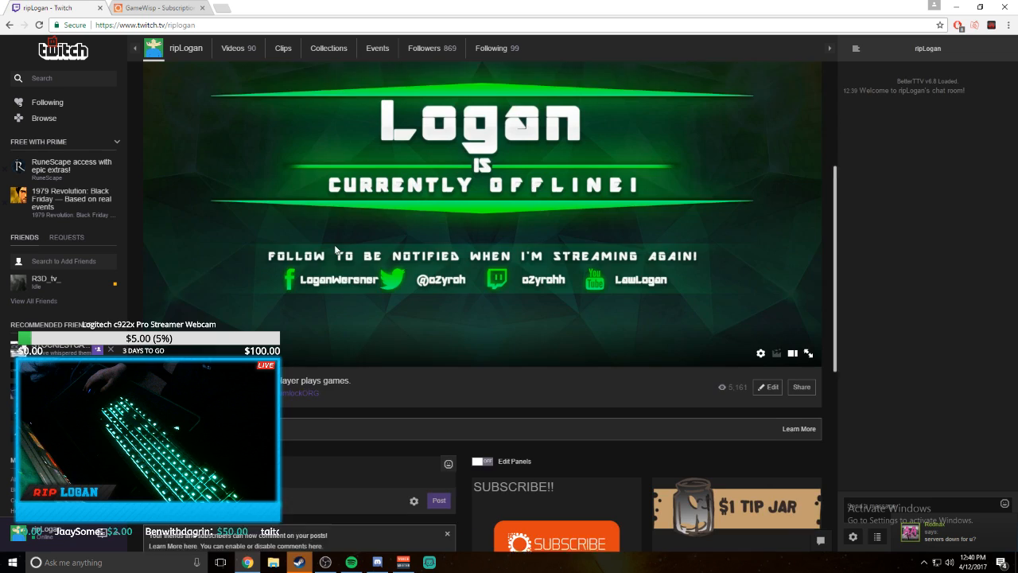
scroll(down, 3)
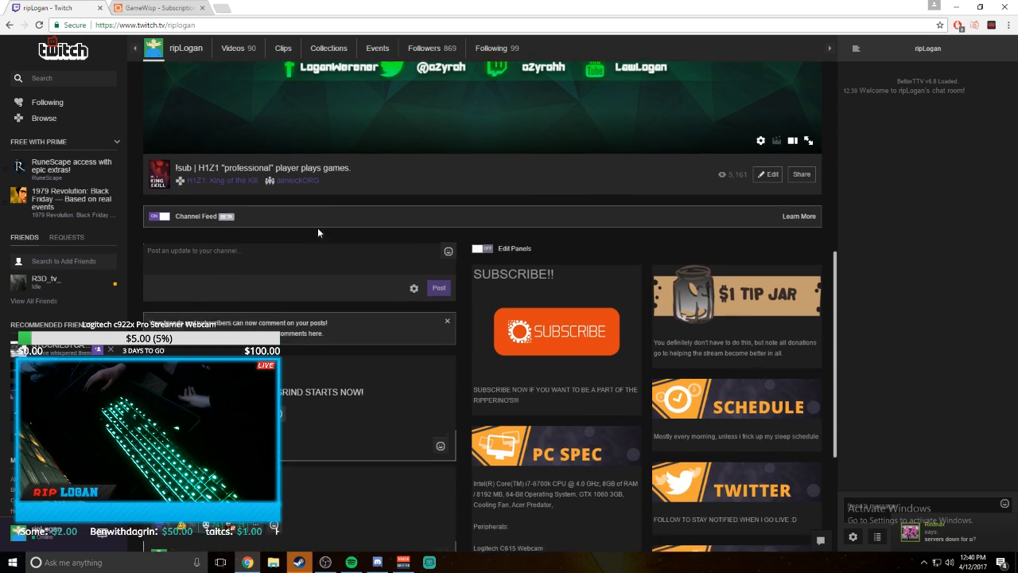
scroll(down, 3)
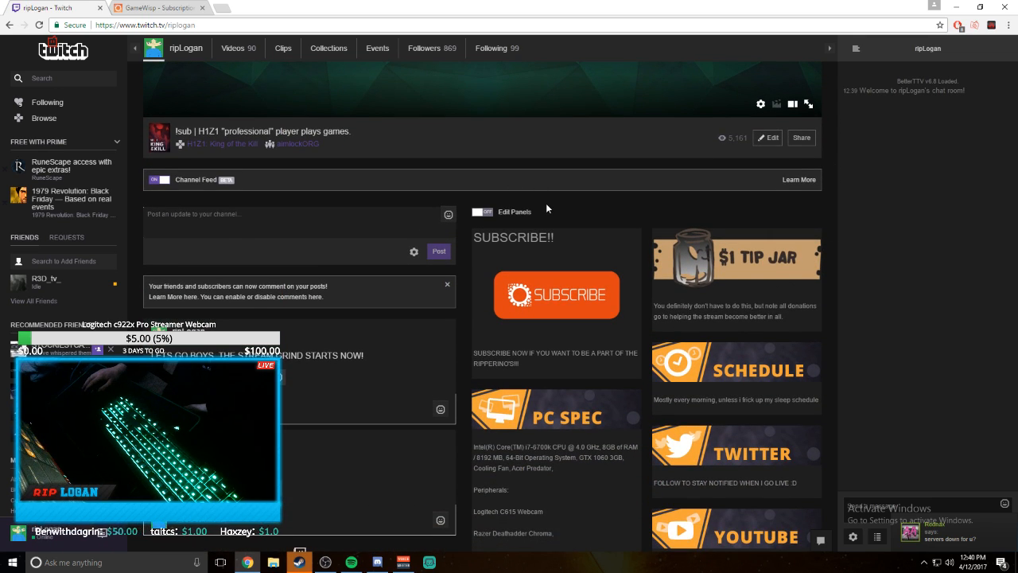
scroll(down, 3)
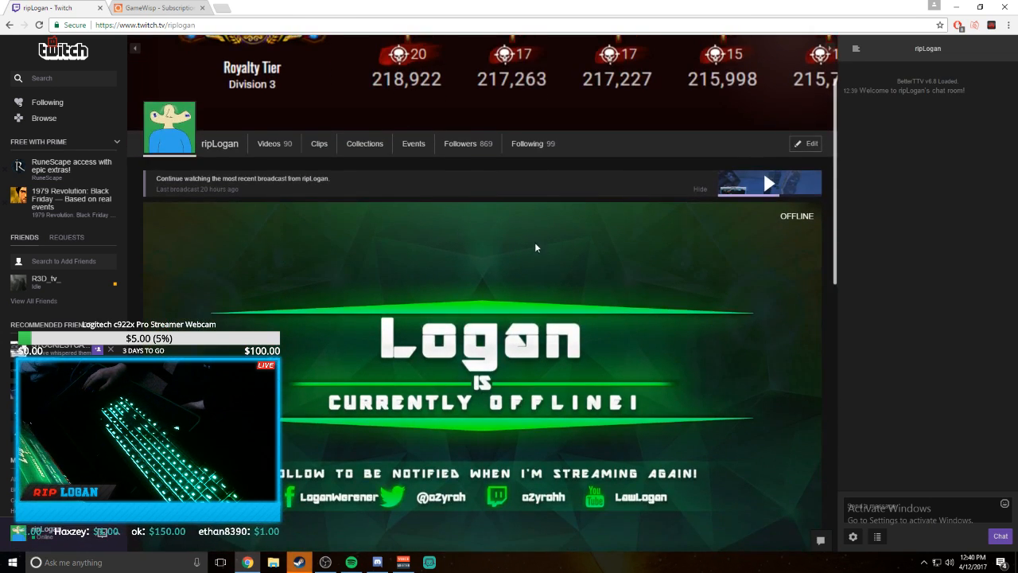
scroll(down, 3)
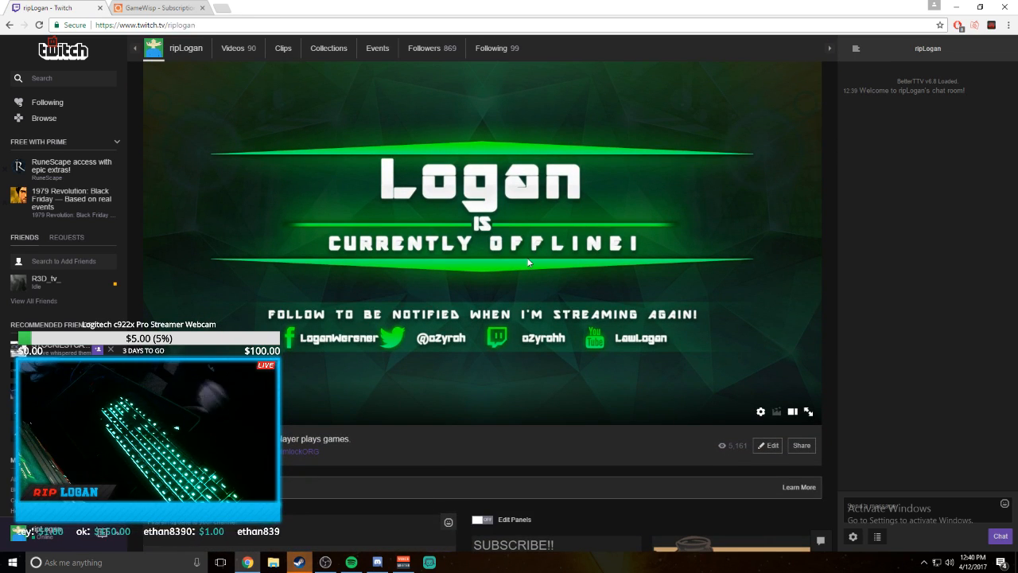